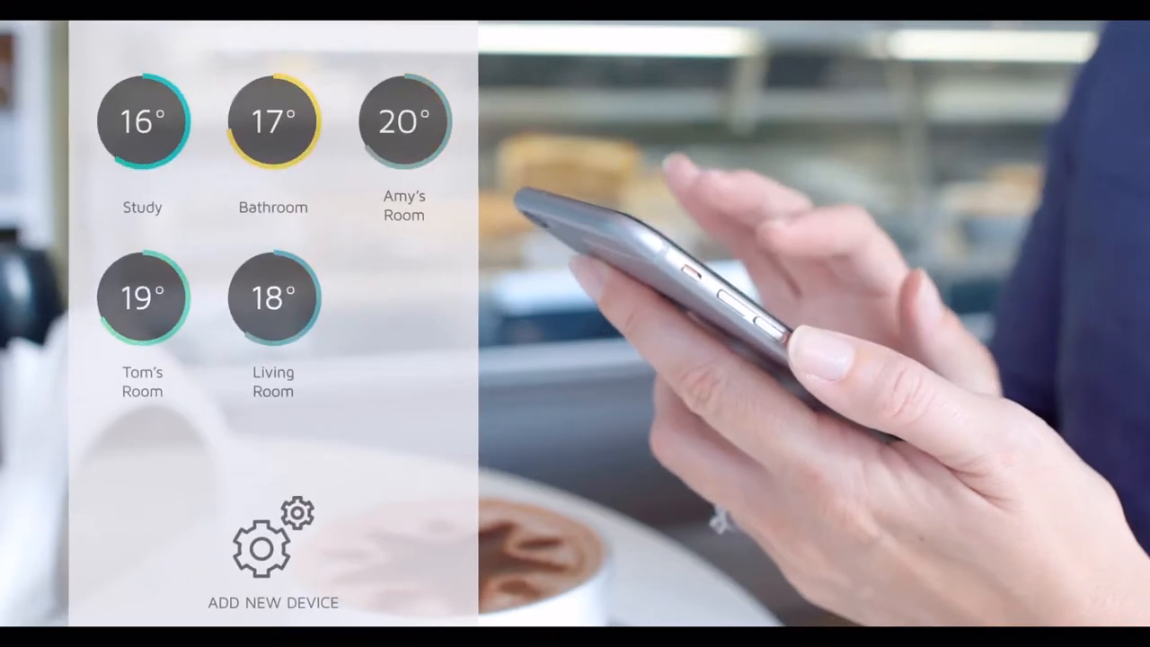
pyautogui.click(403, 120)
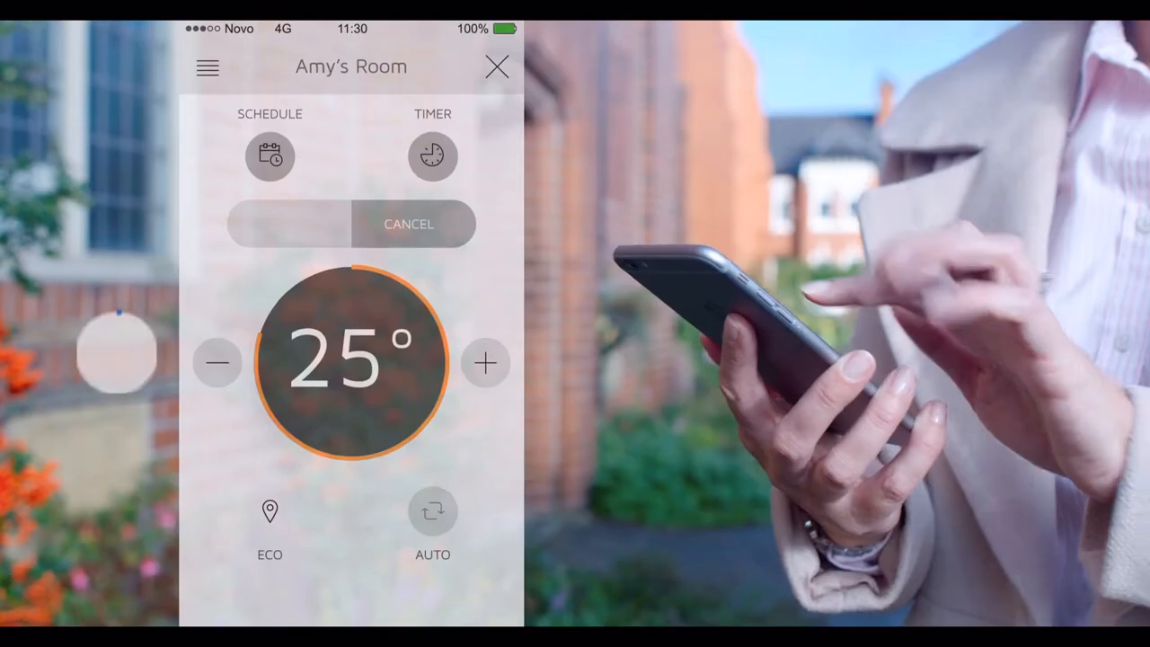
pyautogui.click(219, 362)
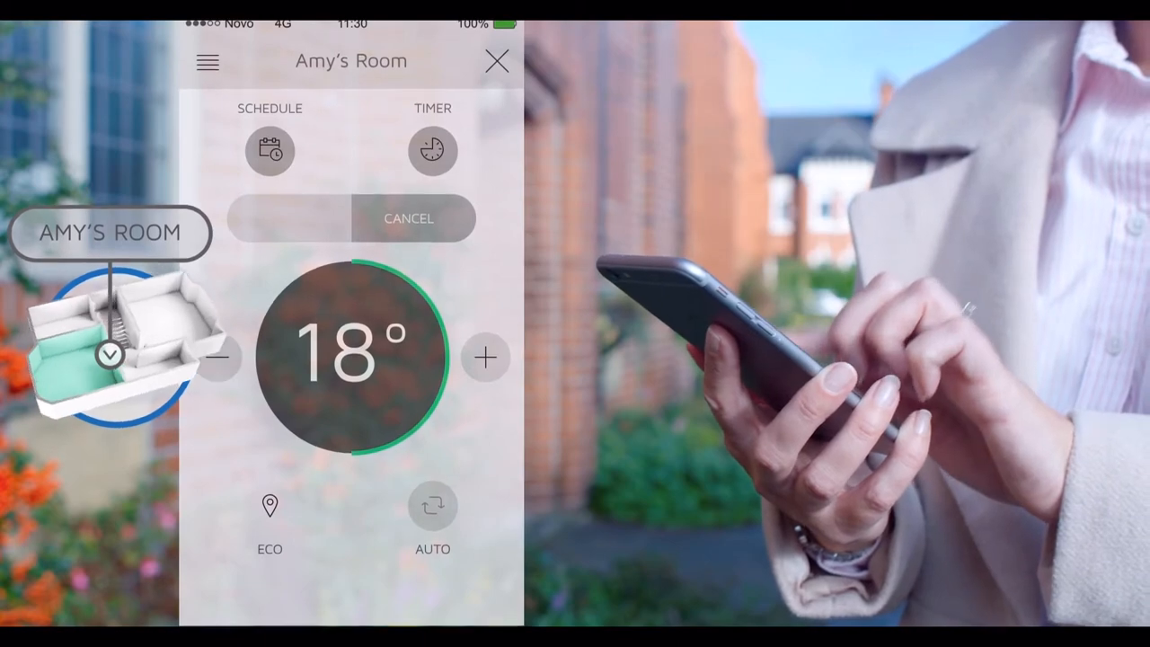